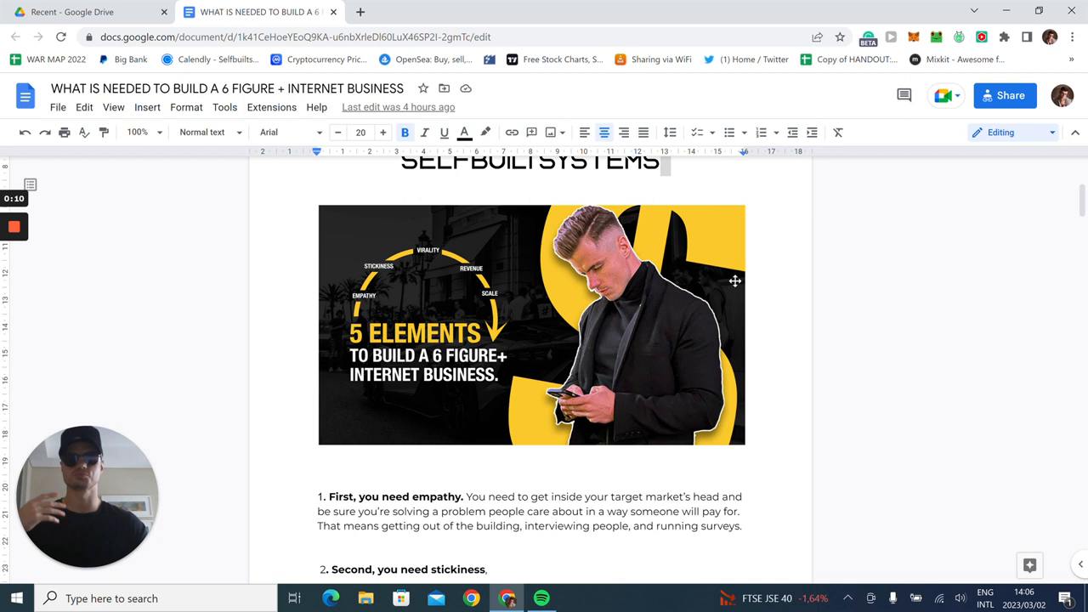
scroll(up, 3)
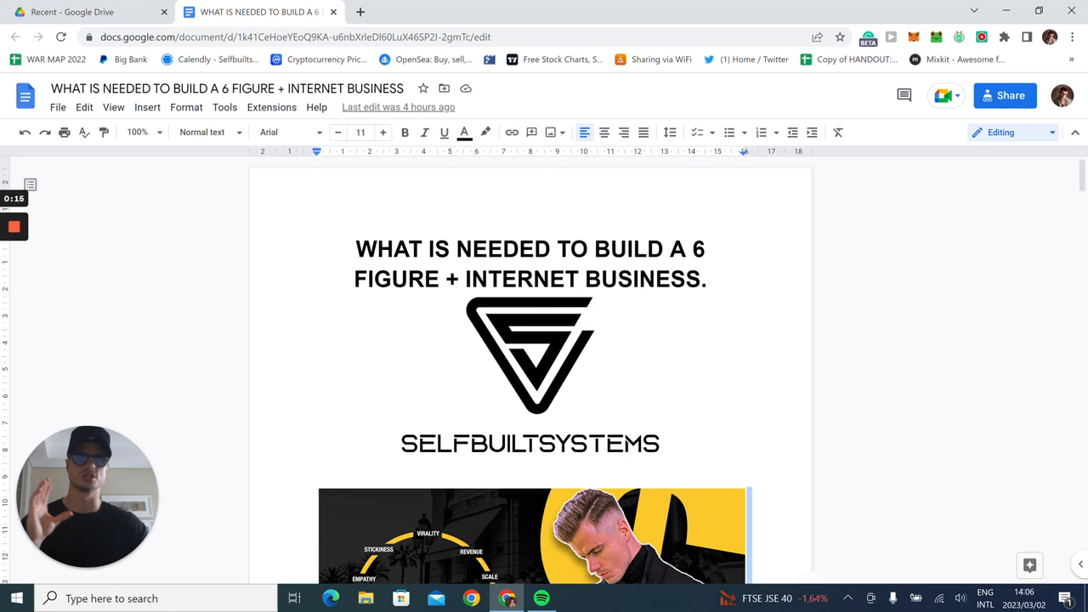
mouse_move(644, 305)
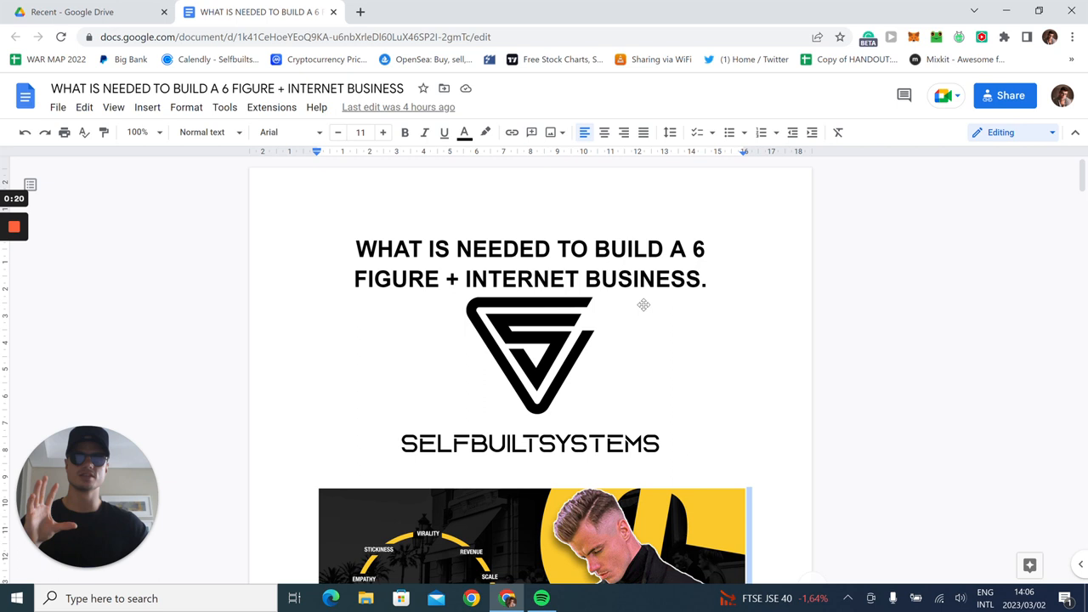
scroll(down, 3)
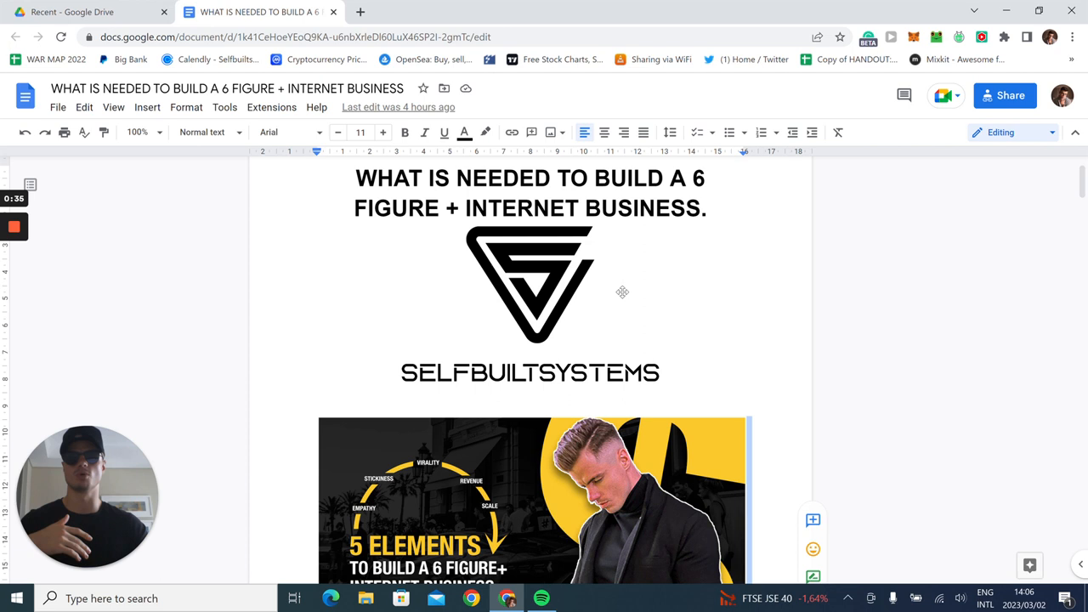
scroll(down, 3)
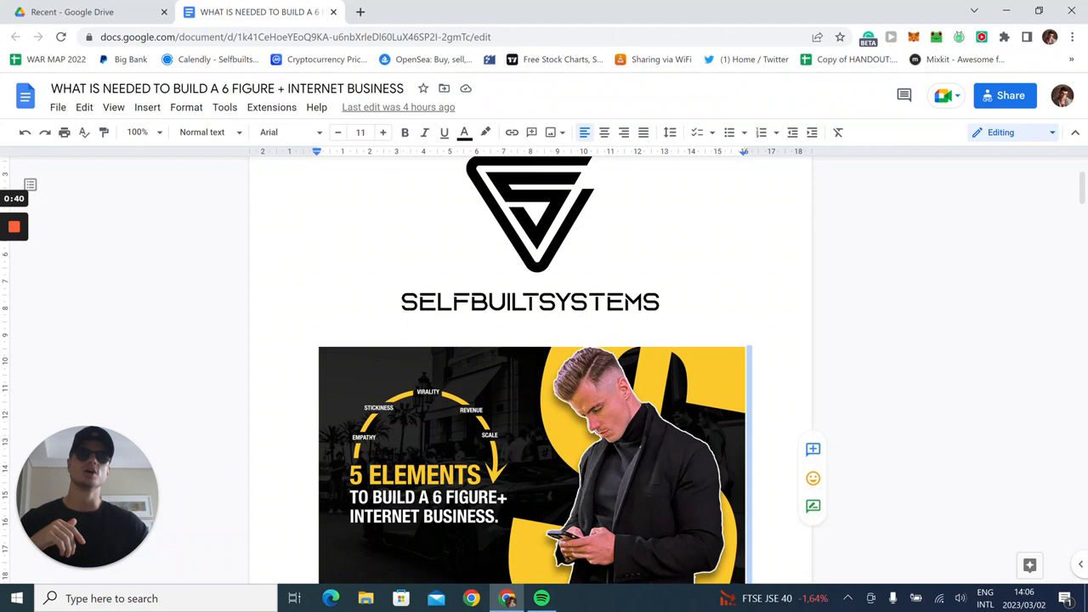
scroll(down, 3)
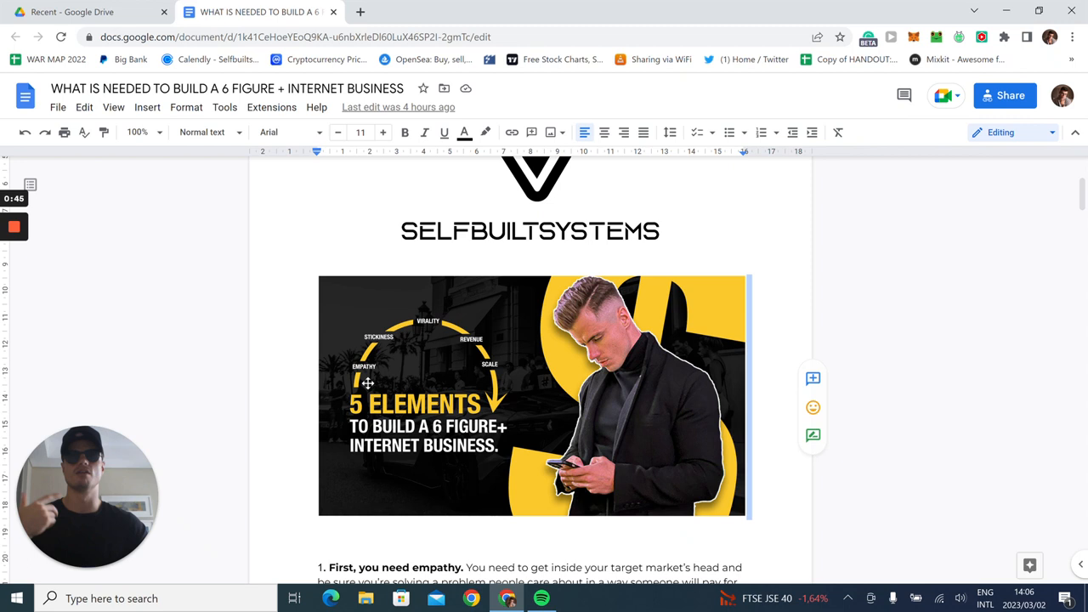
scroll(down, 3)
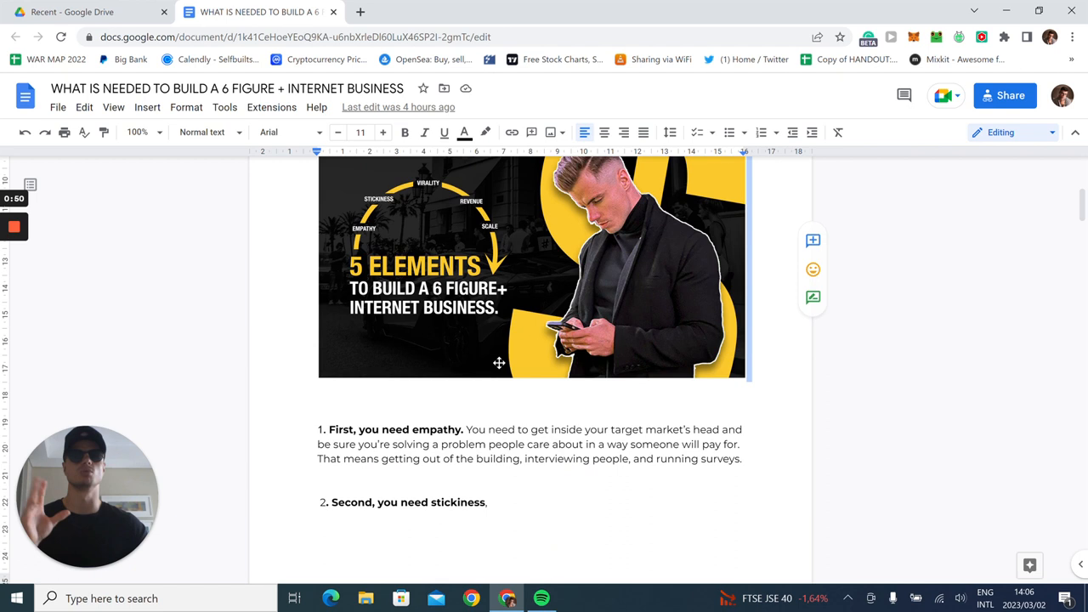
scroll(down, 3)
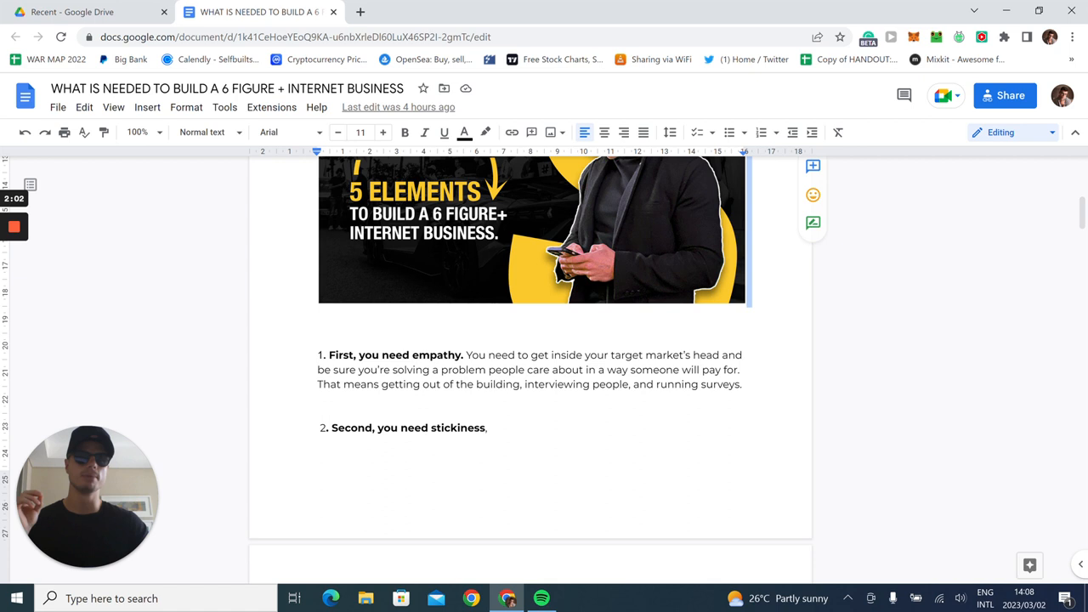
scroll(down, 3)
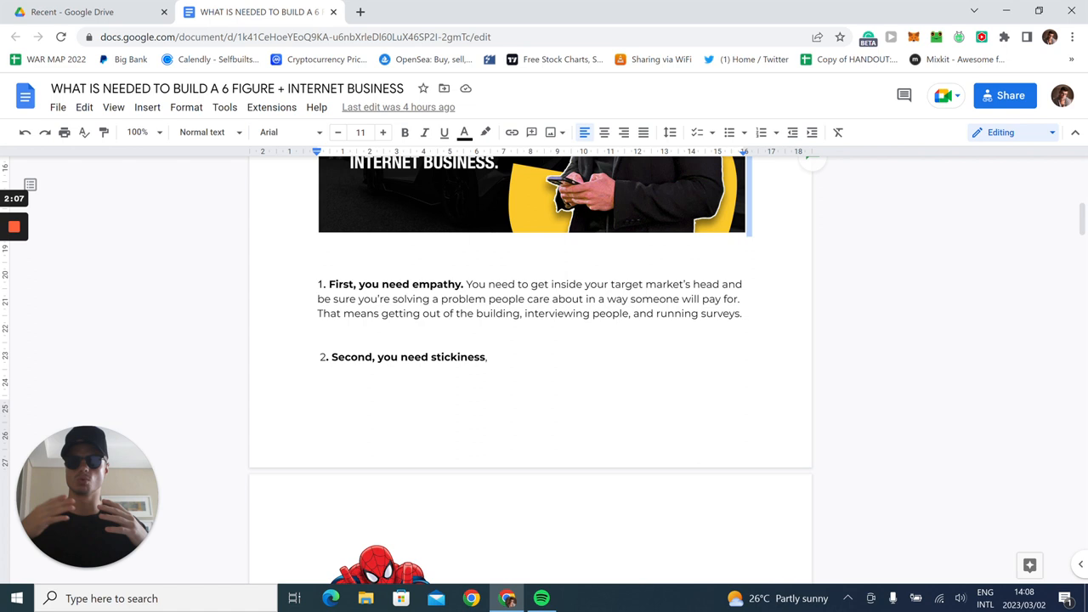
scroll(down, 3)
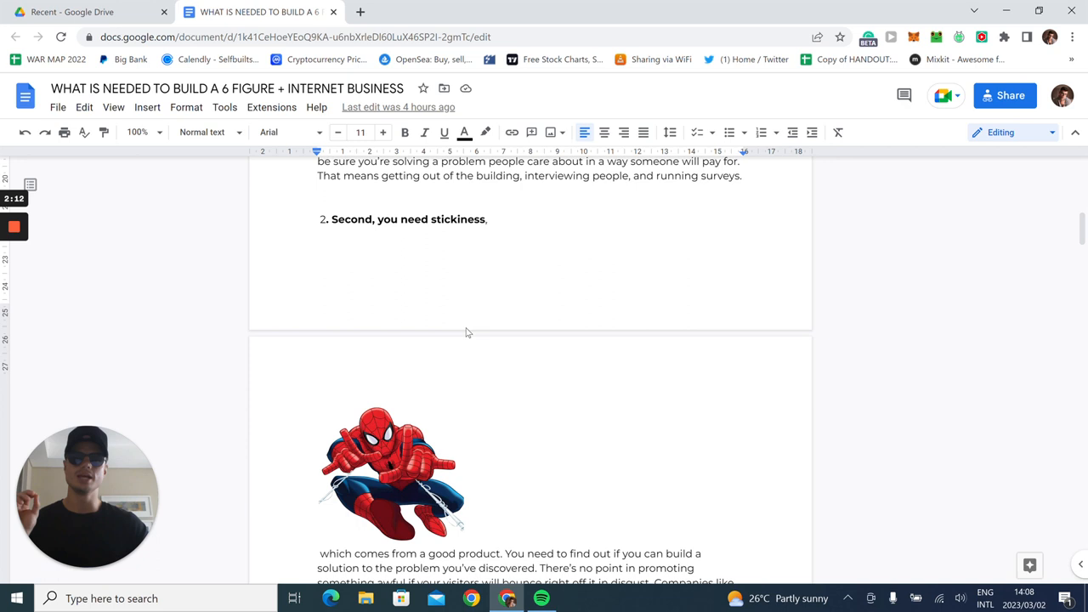
scroll(down, 3)
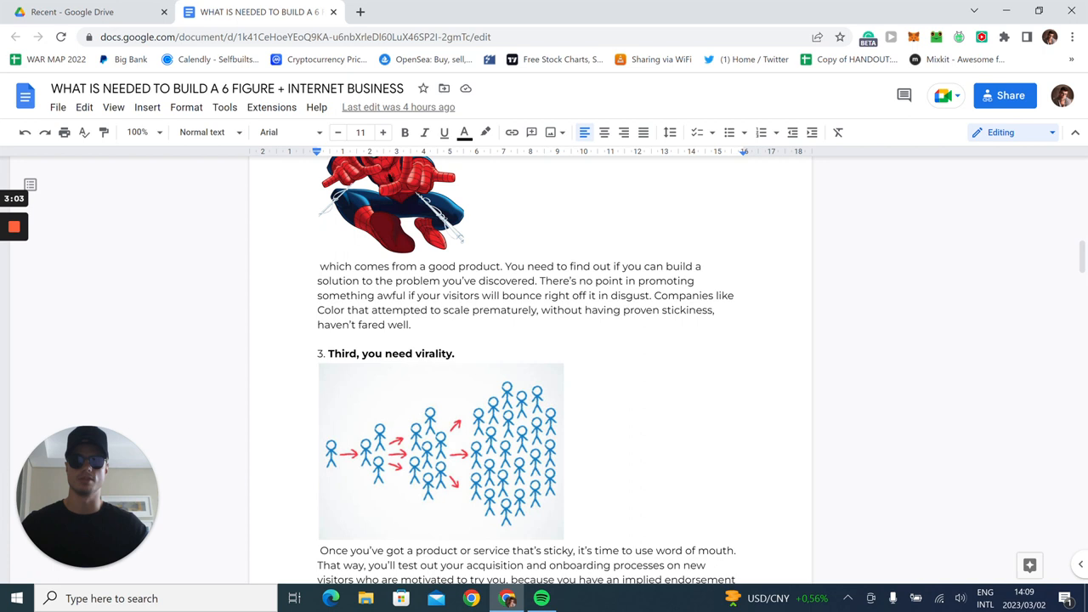
scroll(down, 3)
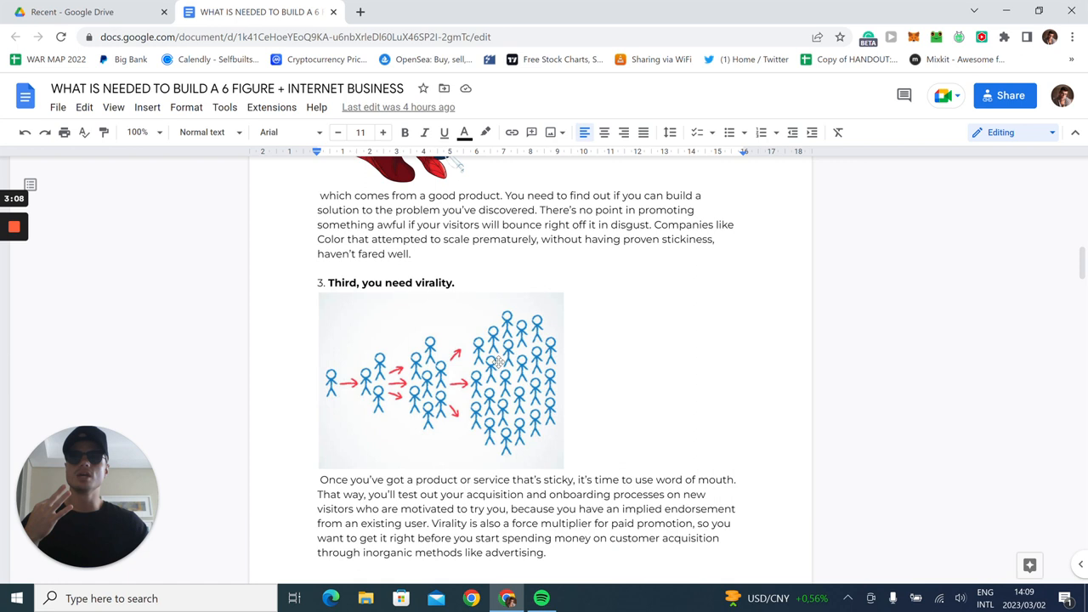
scroll(down, 3)
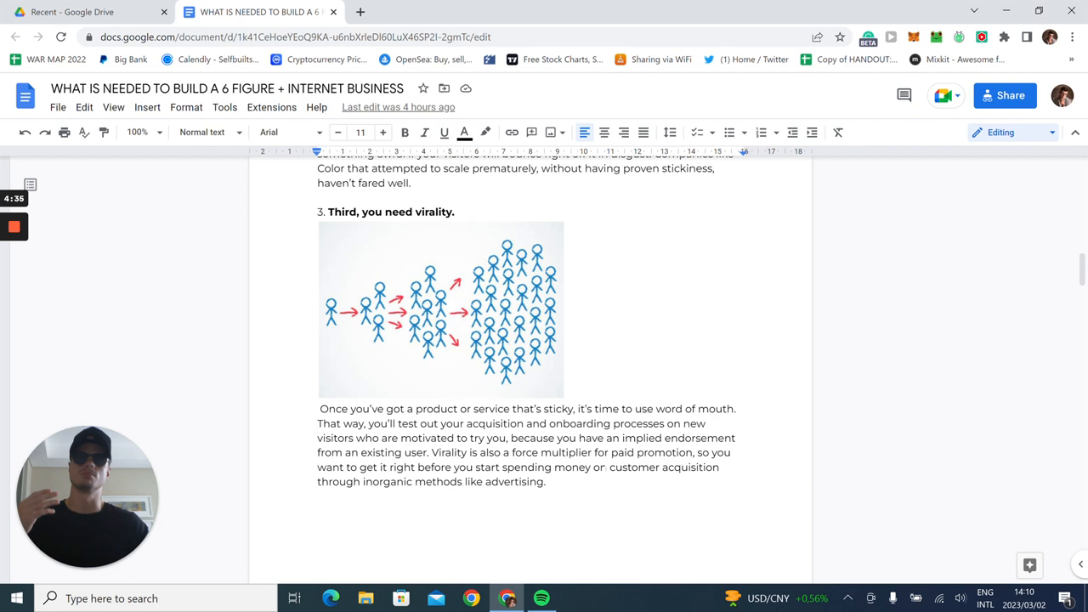
scroll(down, 3)
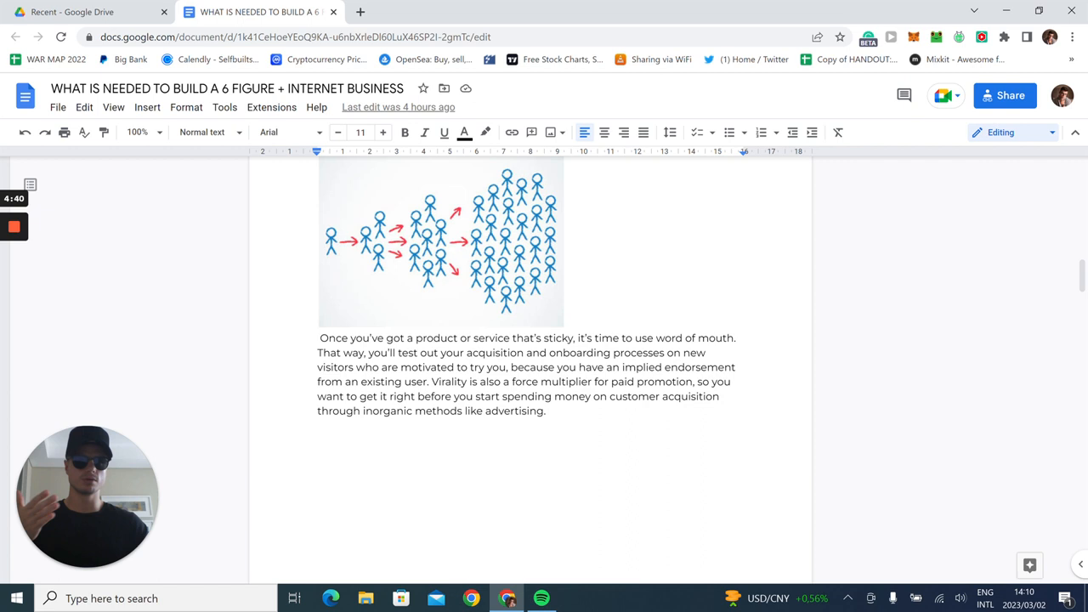
scroll(down, 3)
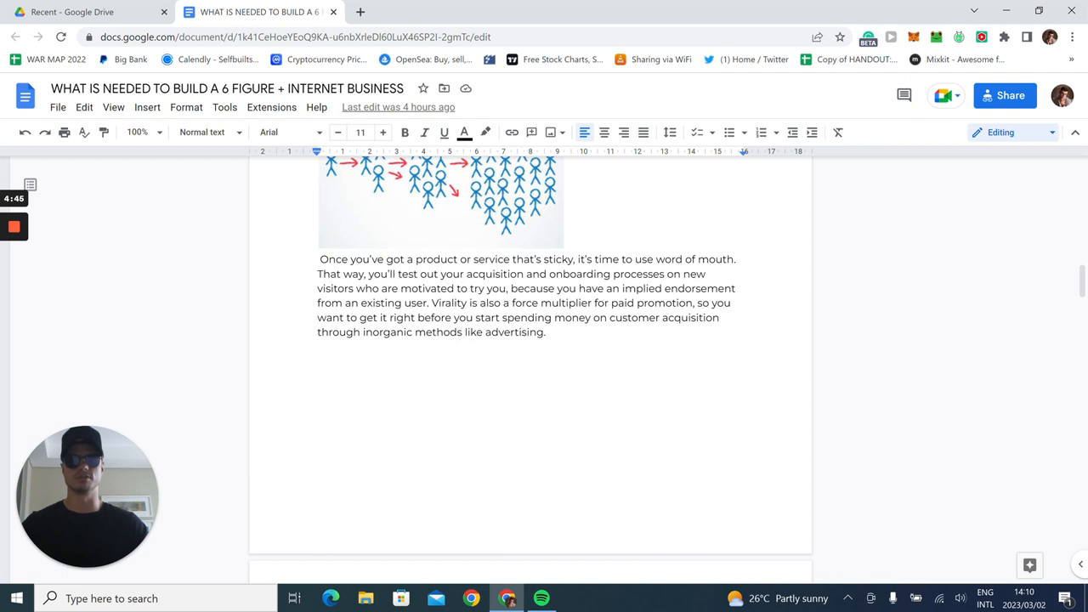
scroll(down, 3)
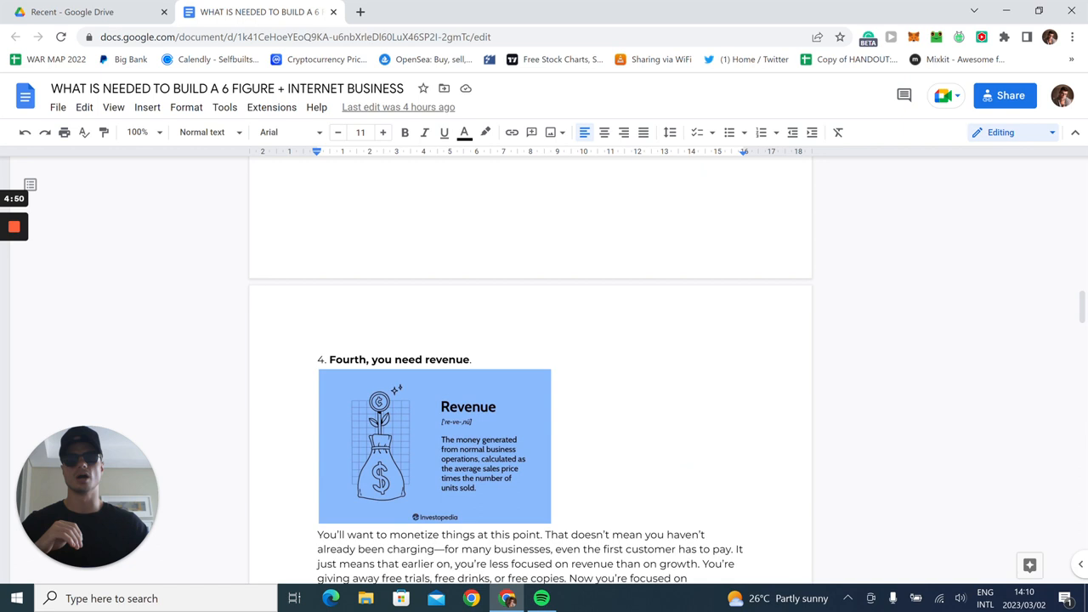
scroll(down, 3)
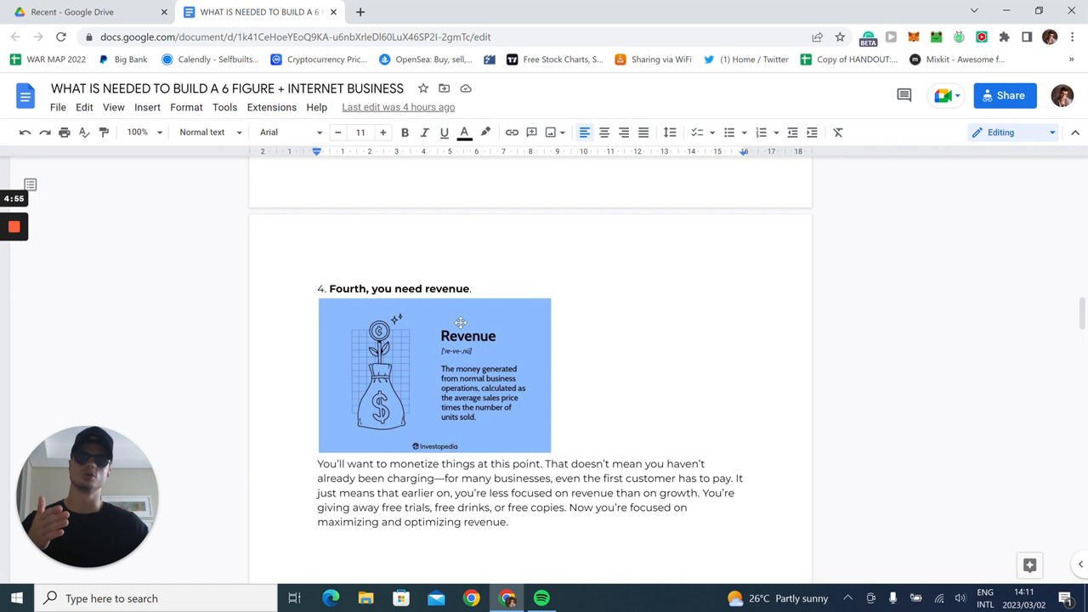
scroll(down, 3)
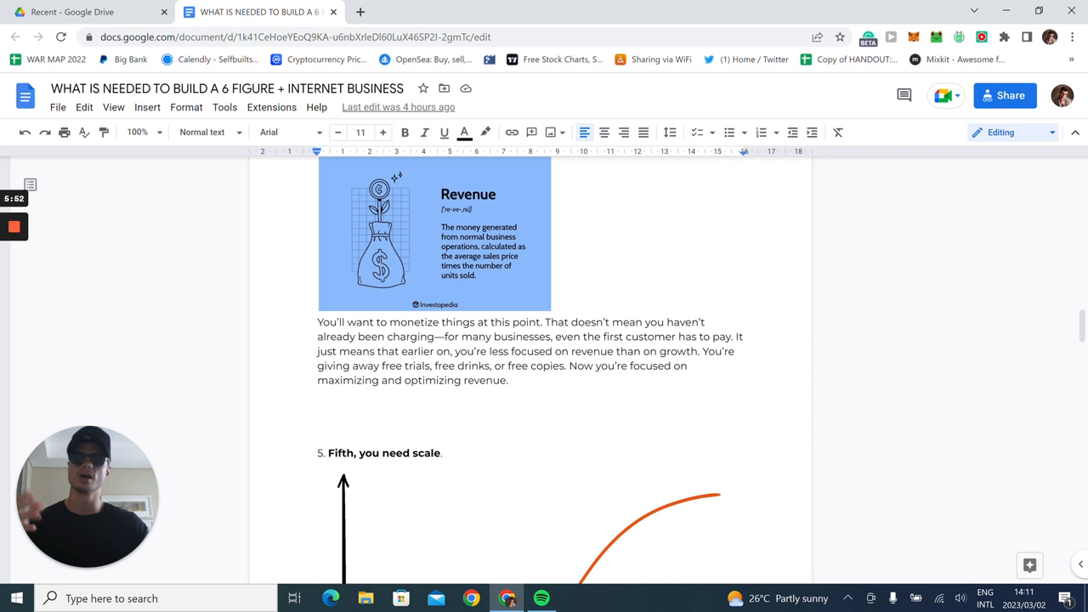
scroll(down, 3)
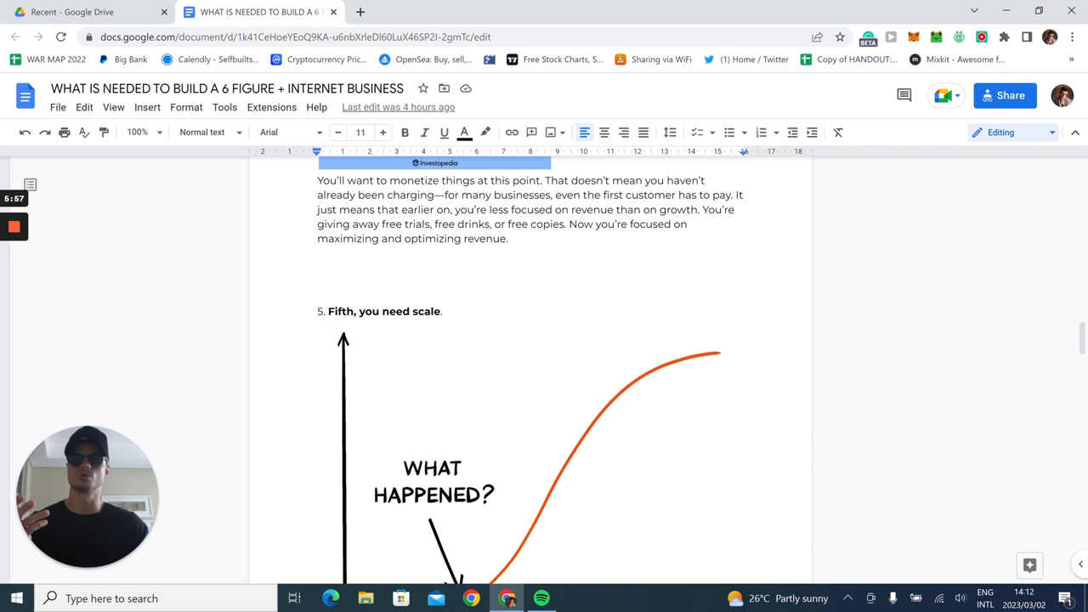
scroll(down, 3)
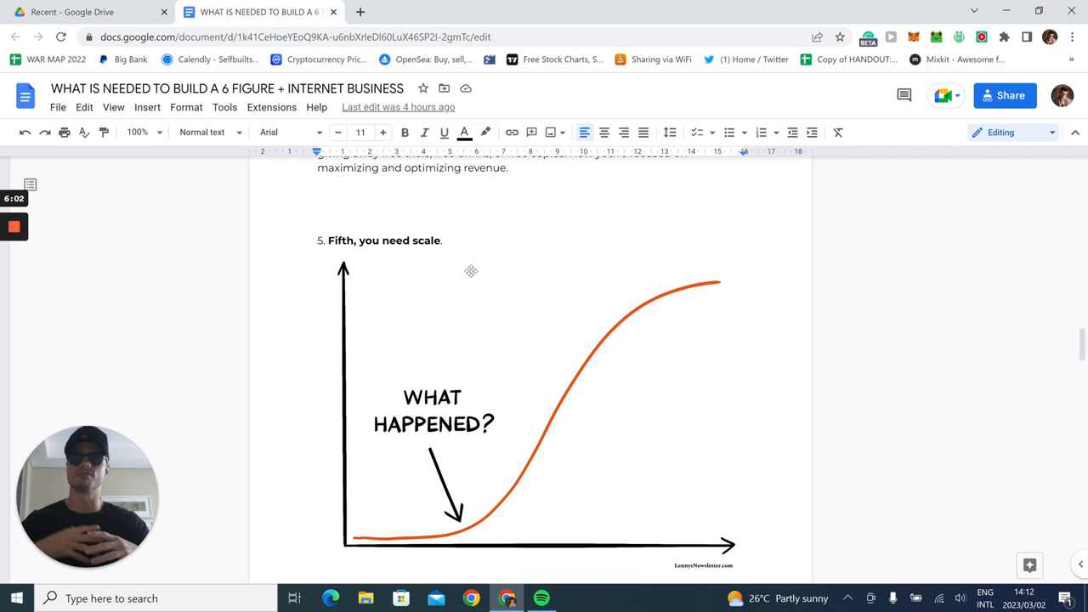
scroll(up, 3)
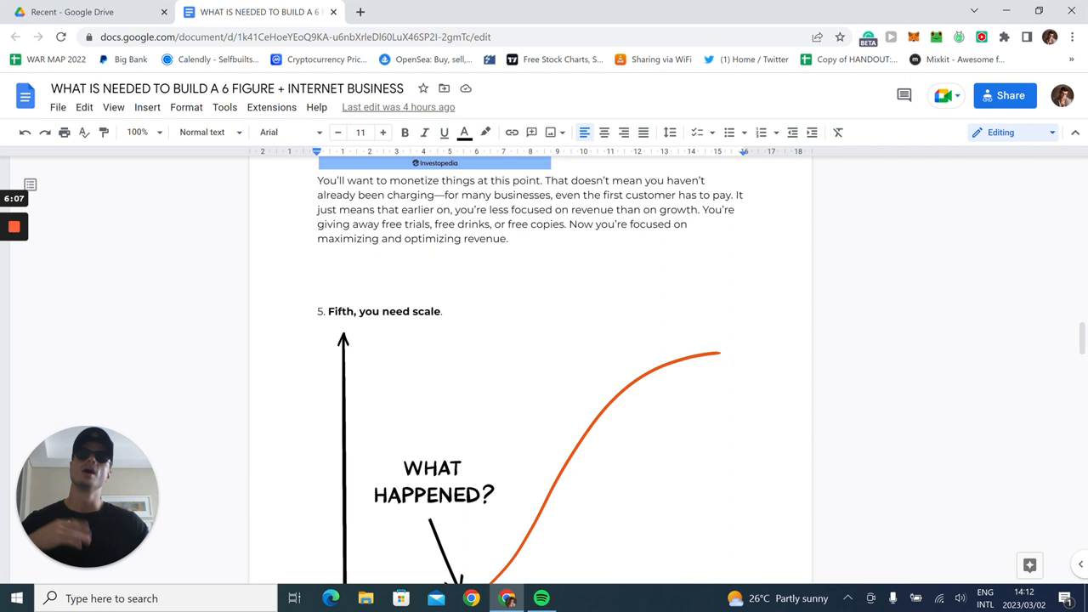
scroll(down, 3)
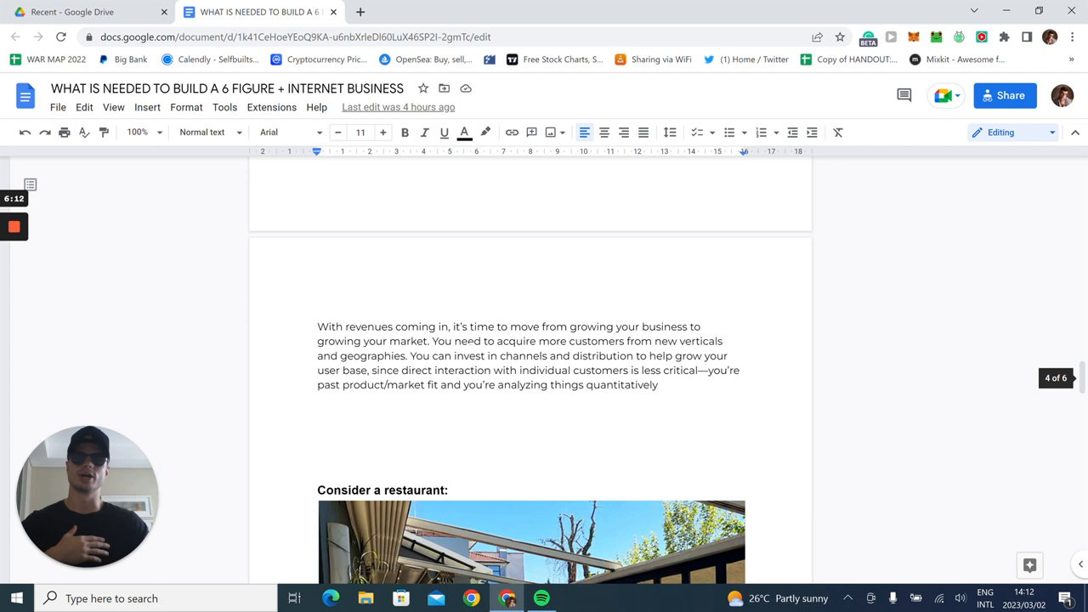
scroll(down, 3)
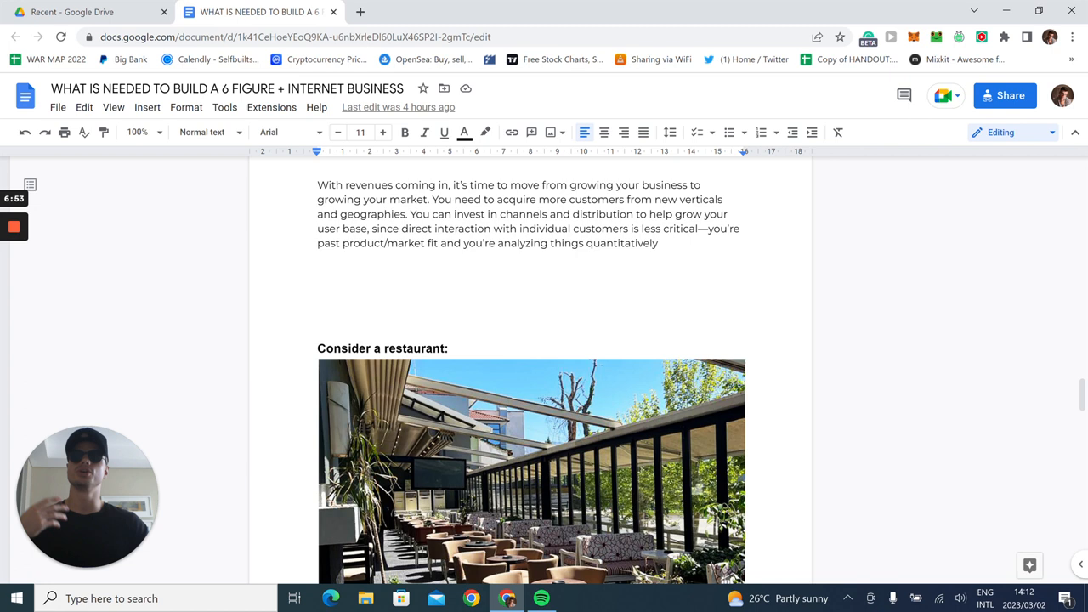
scroll(down, 3)
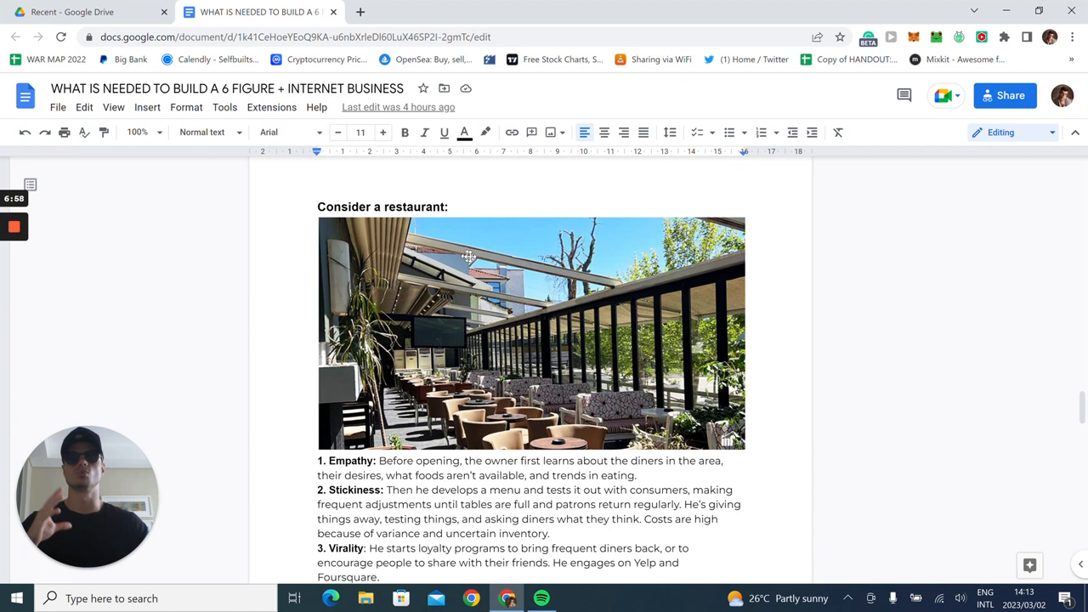
scroll(down, 3)
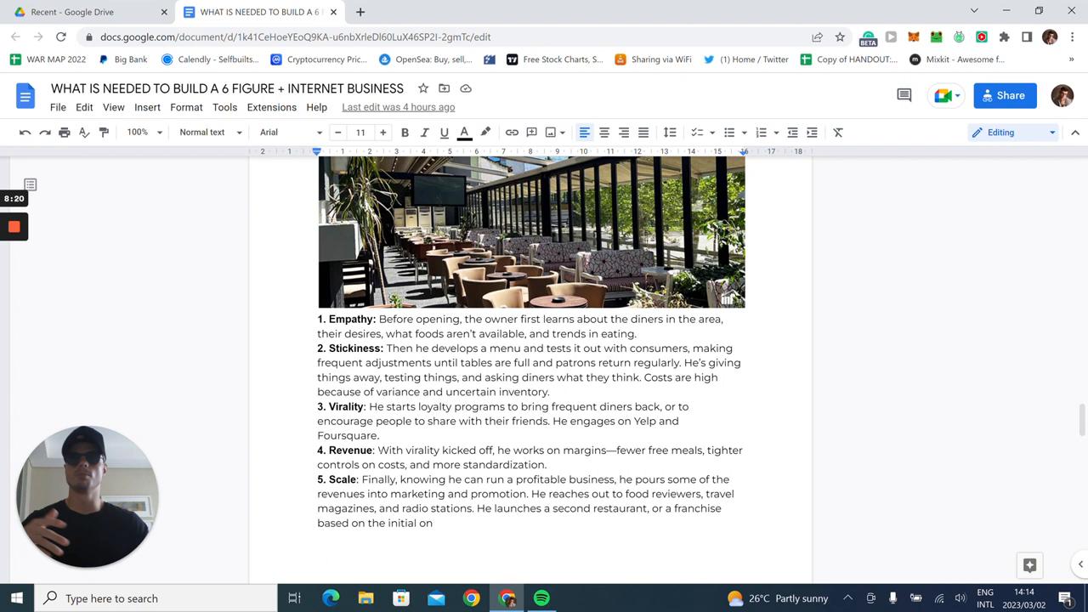
scroll(down, 3)
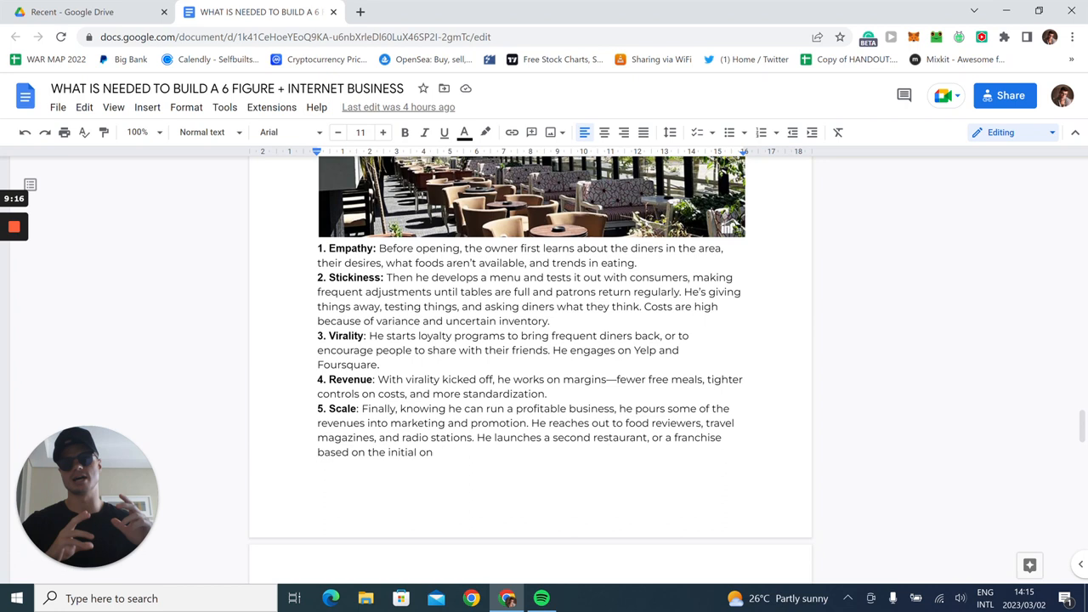
scroll(down, 3)
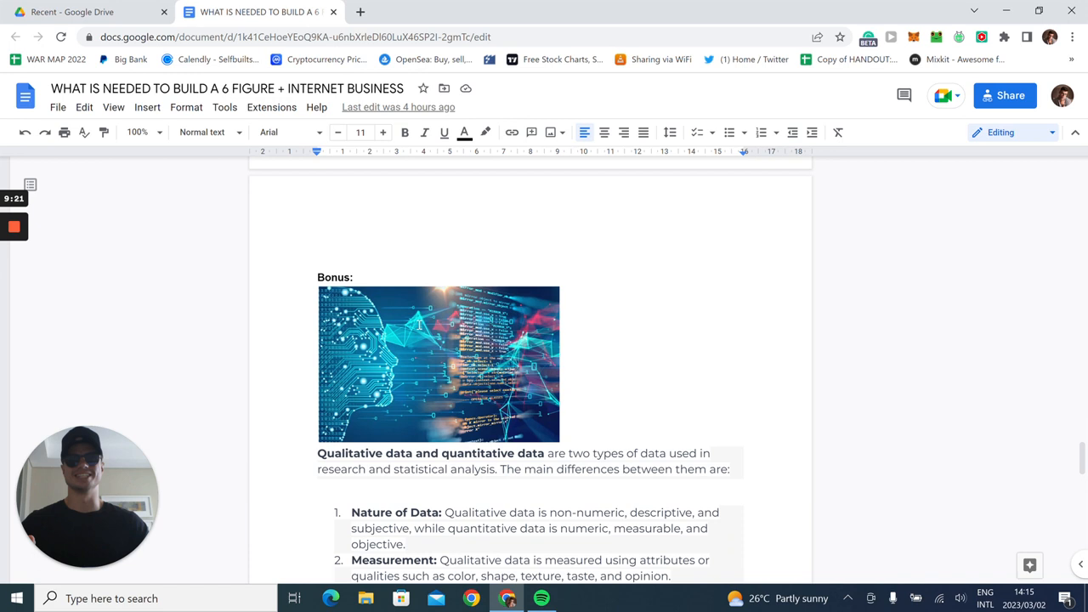
scroll(down, 3)
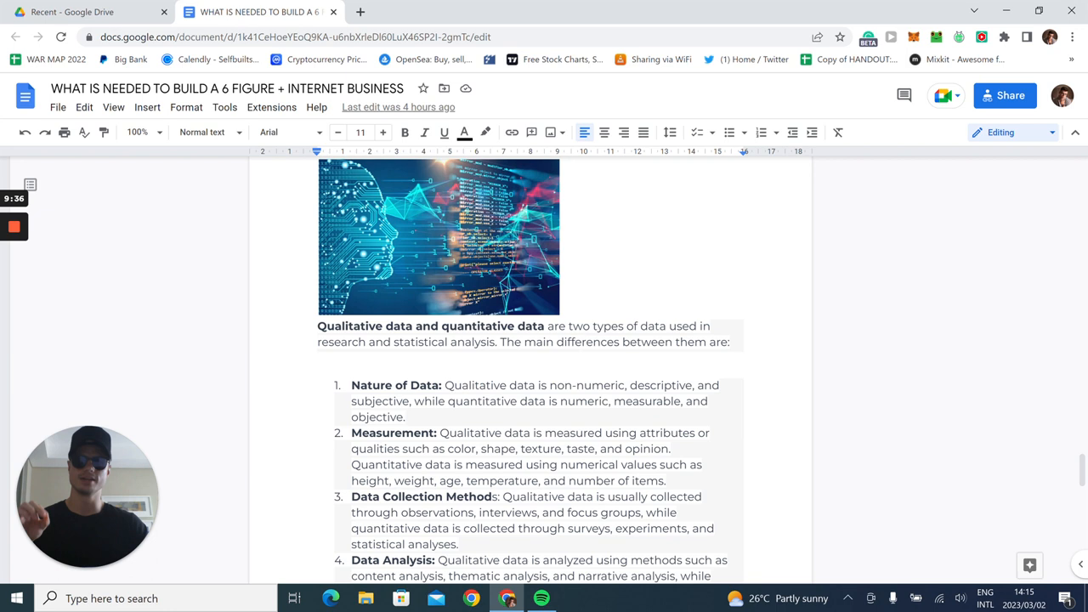
scroll(down, 3)
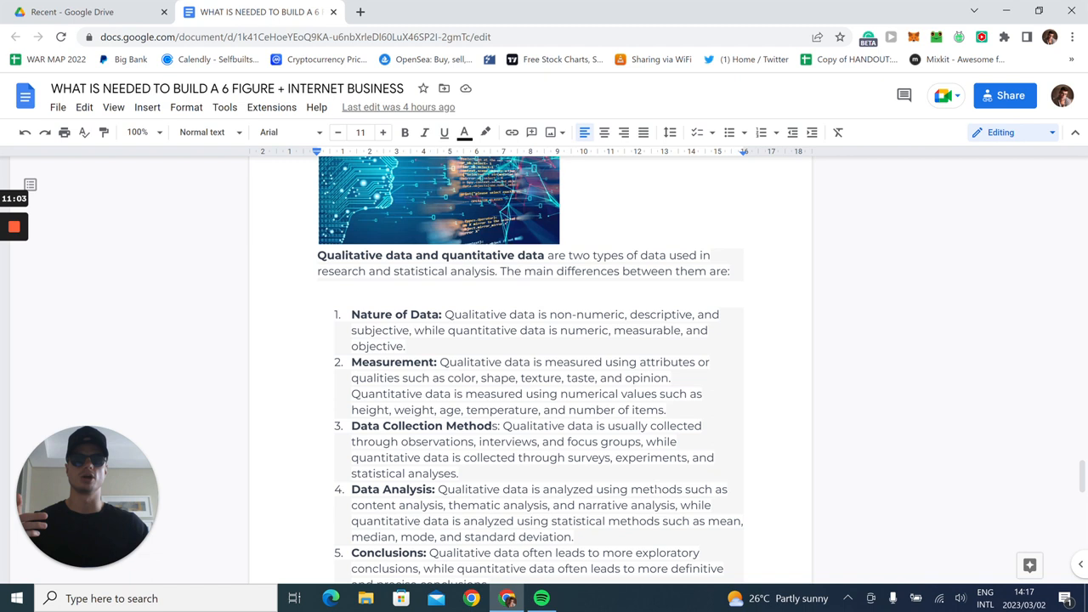
scroll(down, 3)
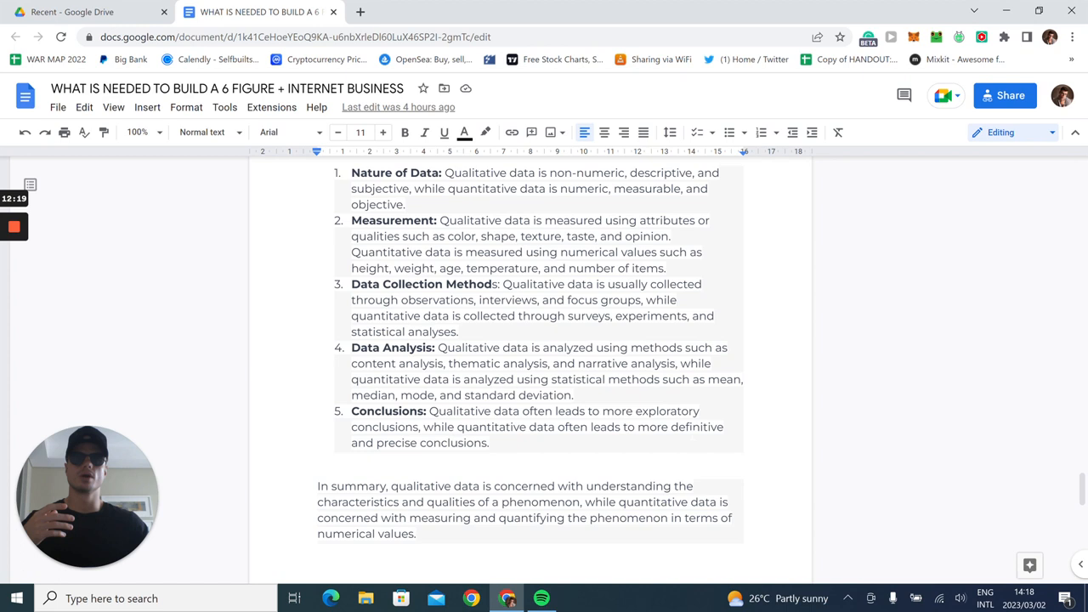
scroll(down, 3)
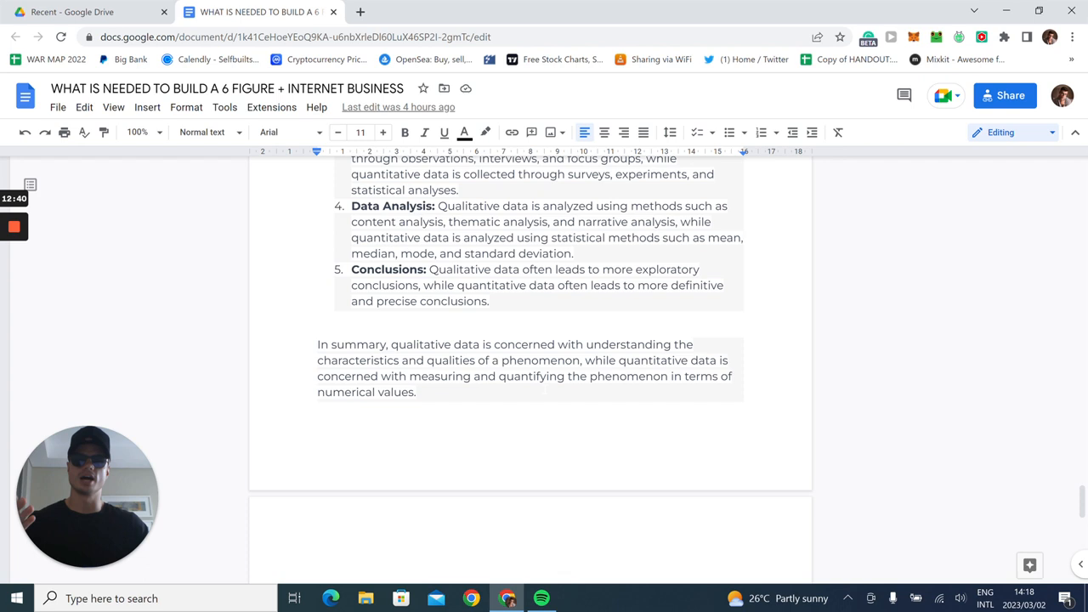
scroll(down, 3)
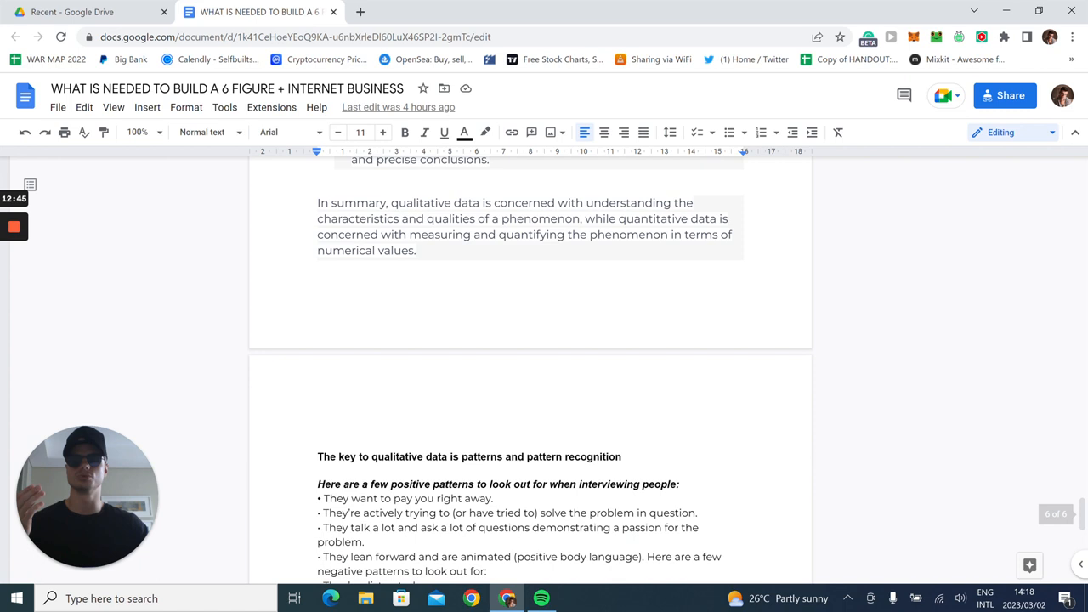
scroll(down, 3)
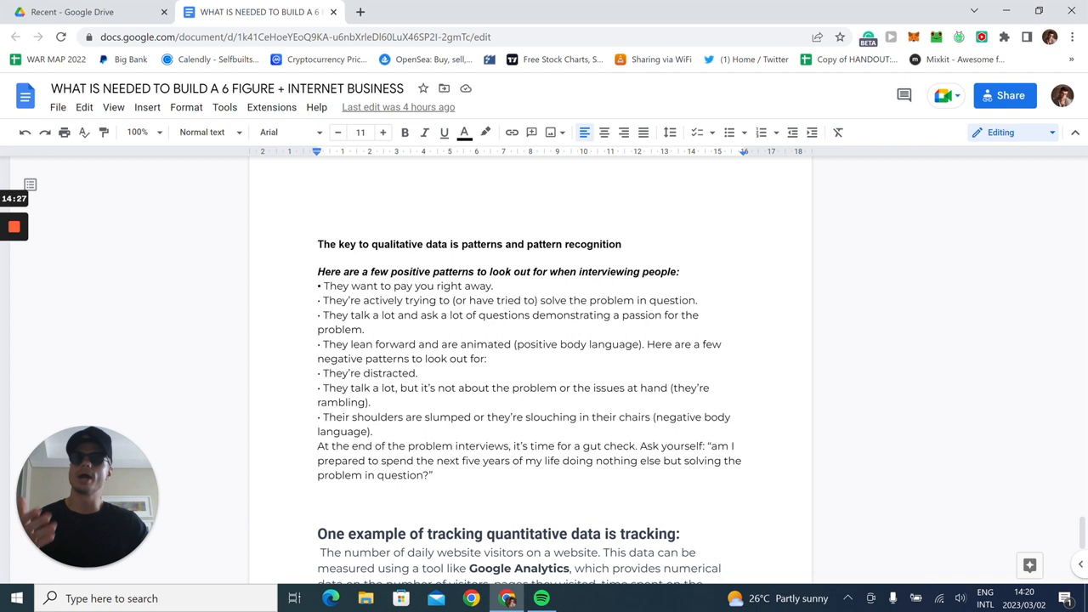
scroll(down, 3)
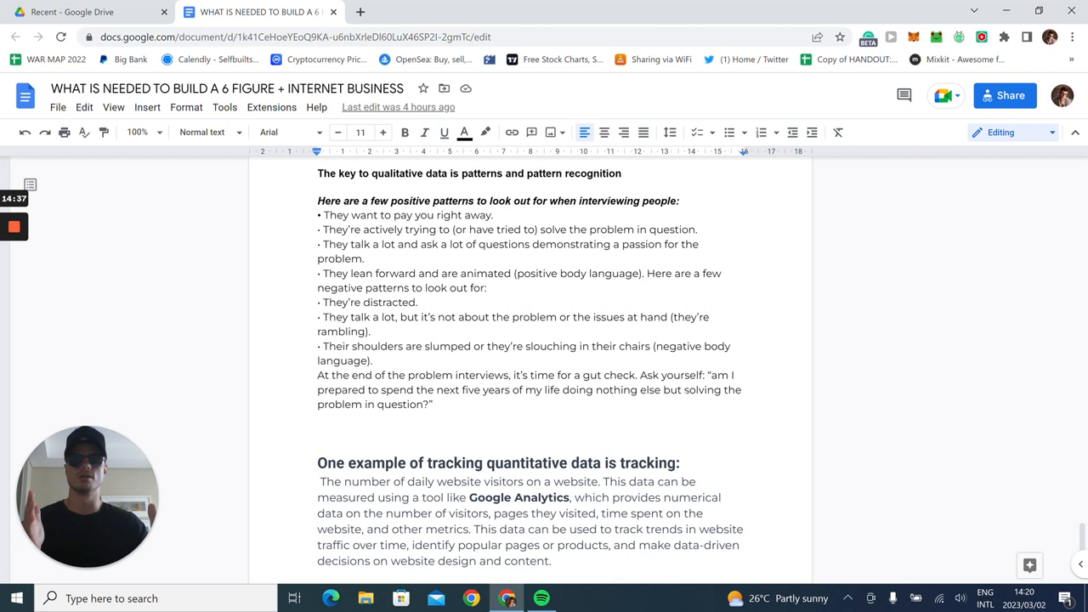
scroll(down, 3)
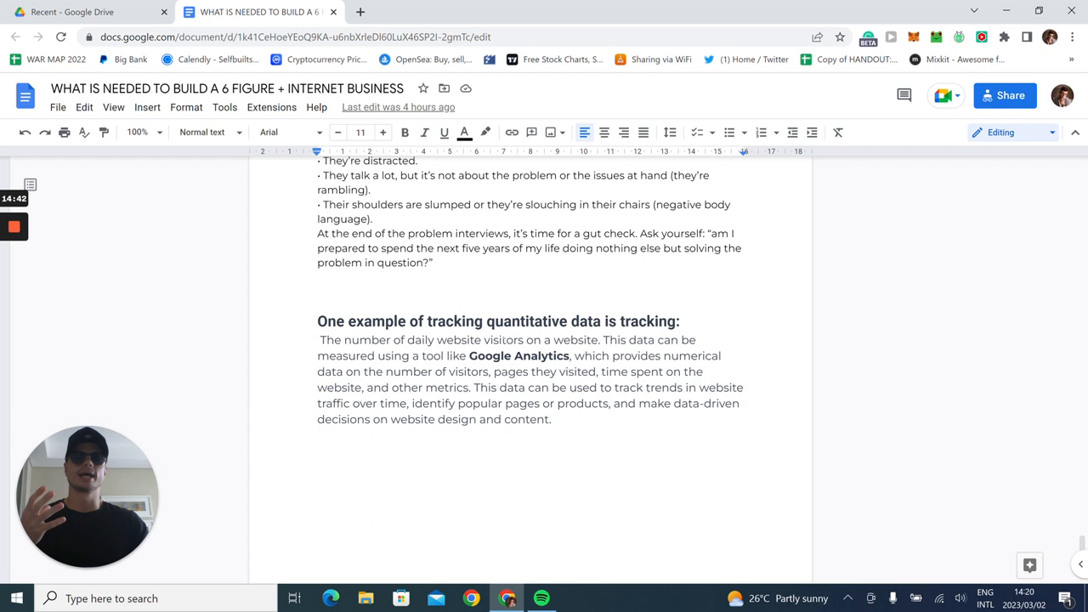